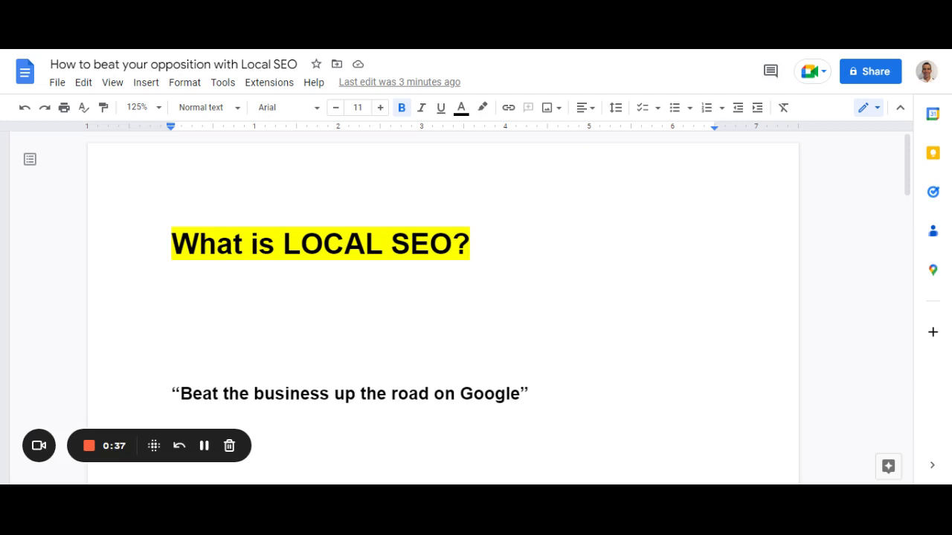
{"action": "mouse_move", "coordinate": [683, 449]}
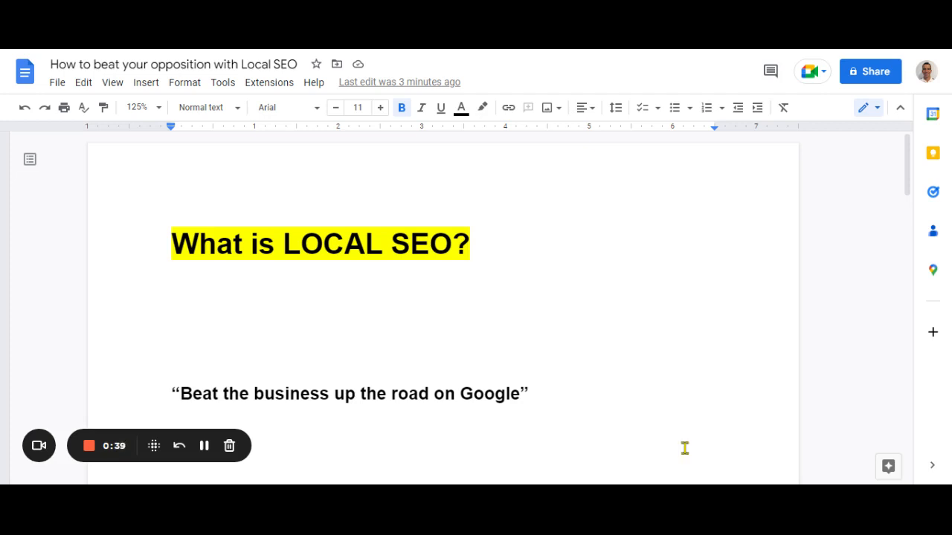
{"action": "mouse_move", "coordinate": [683, 448]}
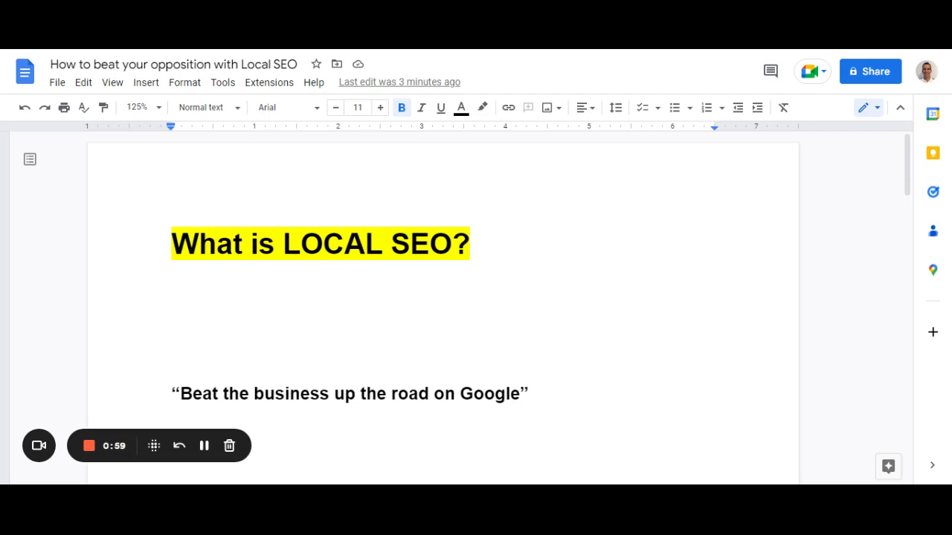
{"action": "scroll", "scroll_direction": "down", "scroll_amount": 3}
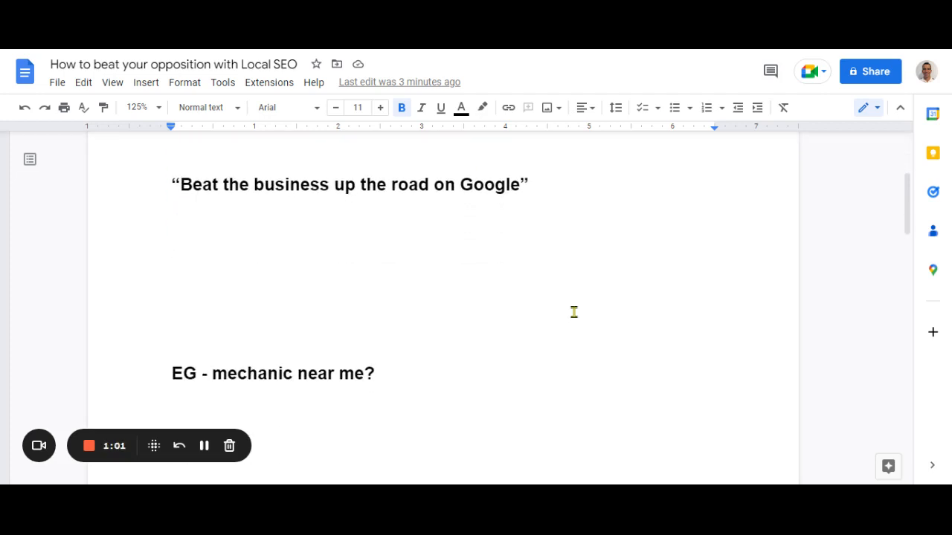
{"action": "mouse_move", "coordinate": [386, 371]}
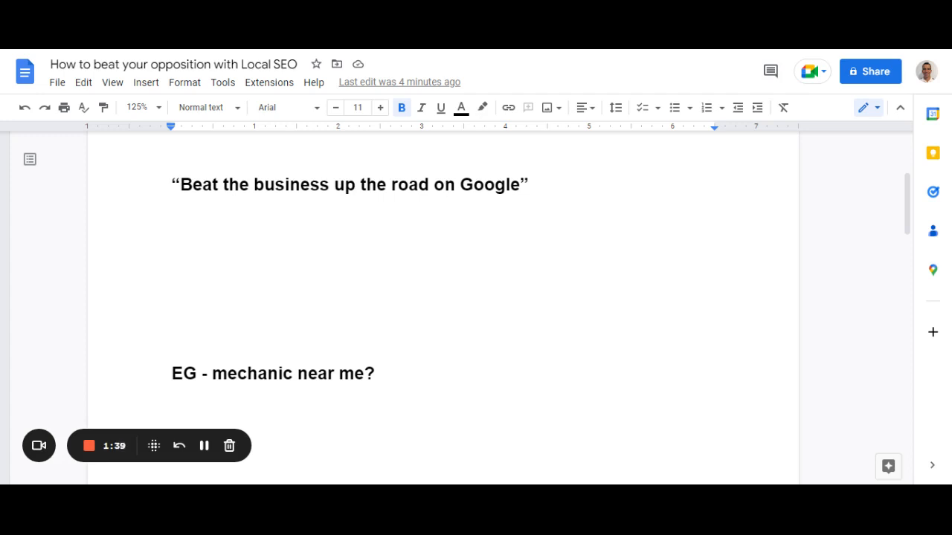
{"action": "mouse_move", "coordinate": [546, 345]}
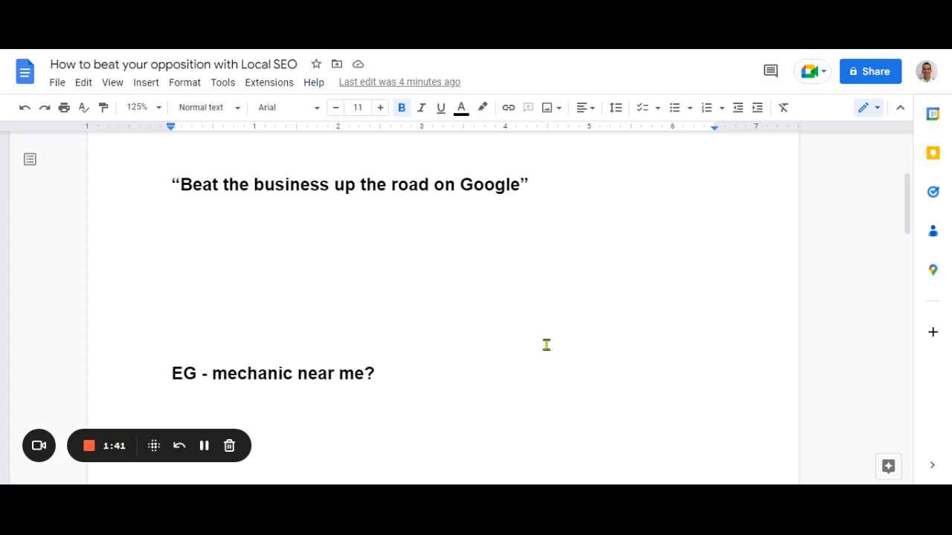
{"action": "scroll", "scroll_direction": "down", "scroll_amount": 3}
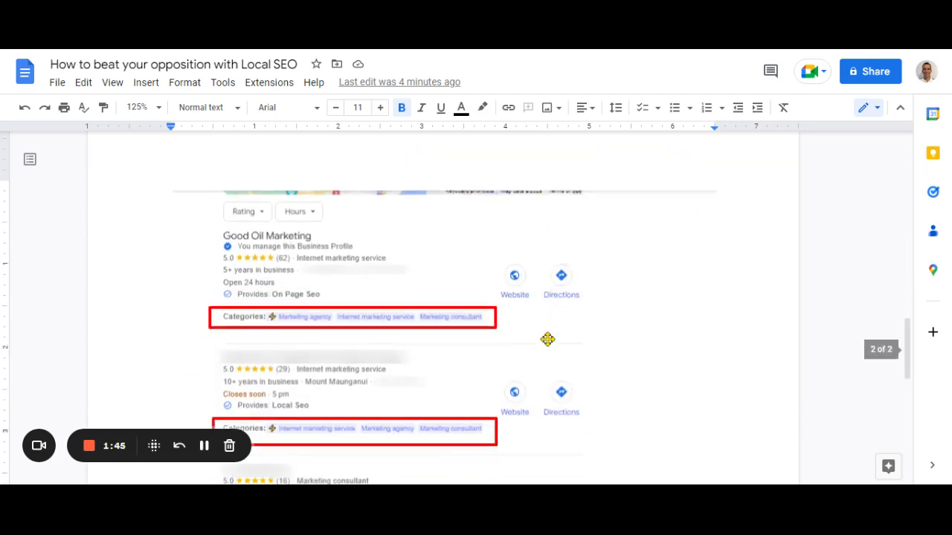
{"action": "scroll", "scroll_direction": "up", "scroll_amount": 3}
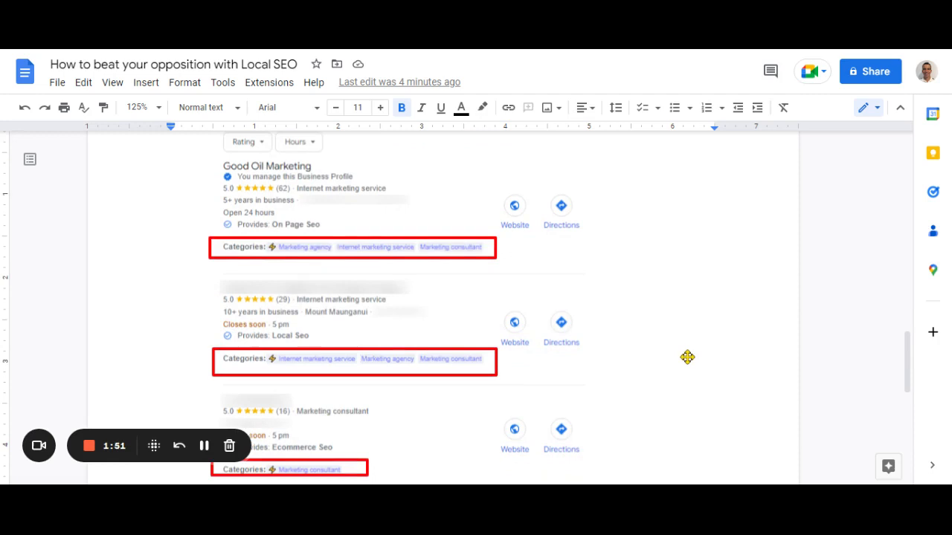
{"action": "mouse_move", "coordinate": [408, 351]}
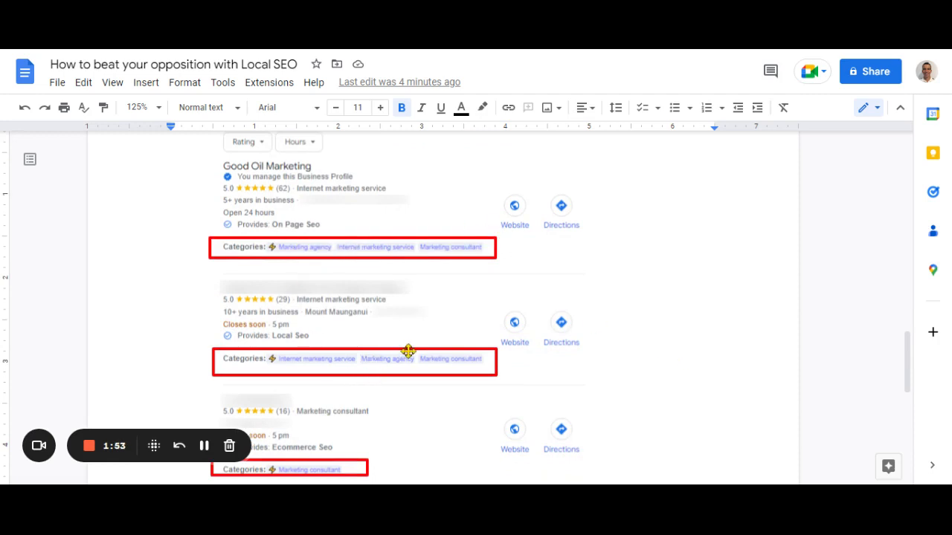
{"action": "mouse_move", "coordinate": [382, 201]}
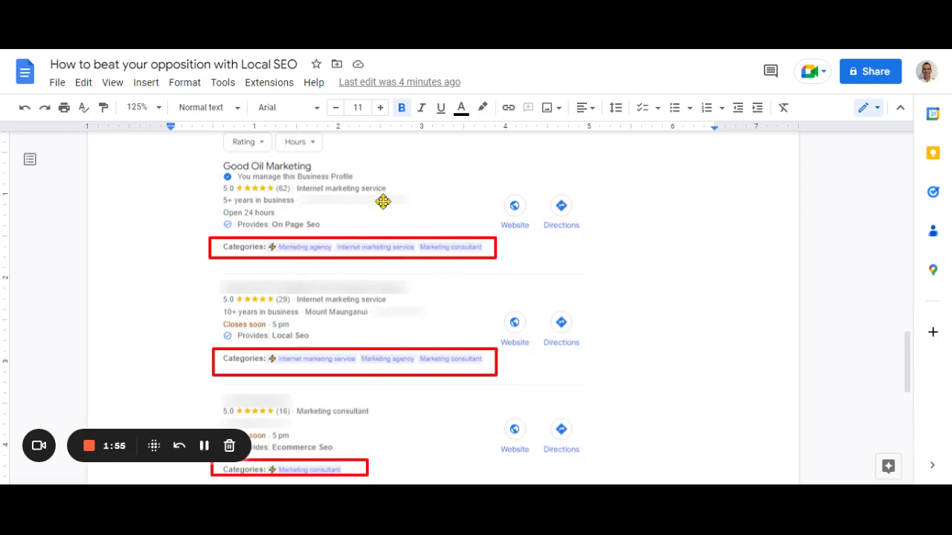
{"action": "mouse_move", "coordinate": [392, 192]}
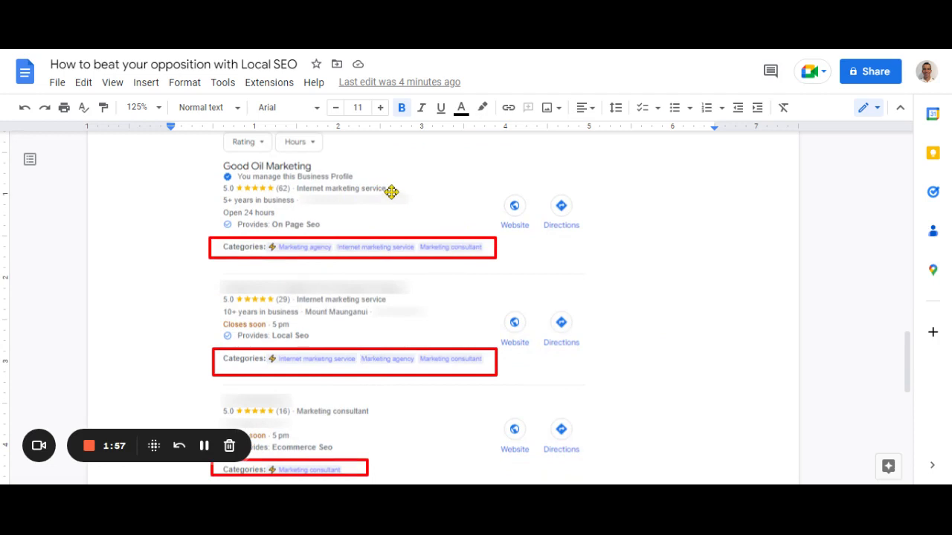
{"action": "mouse_move", "coordinate": [351, 313]}
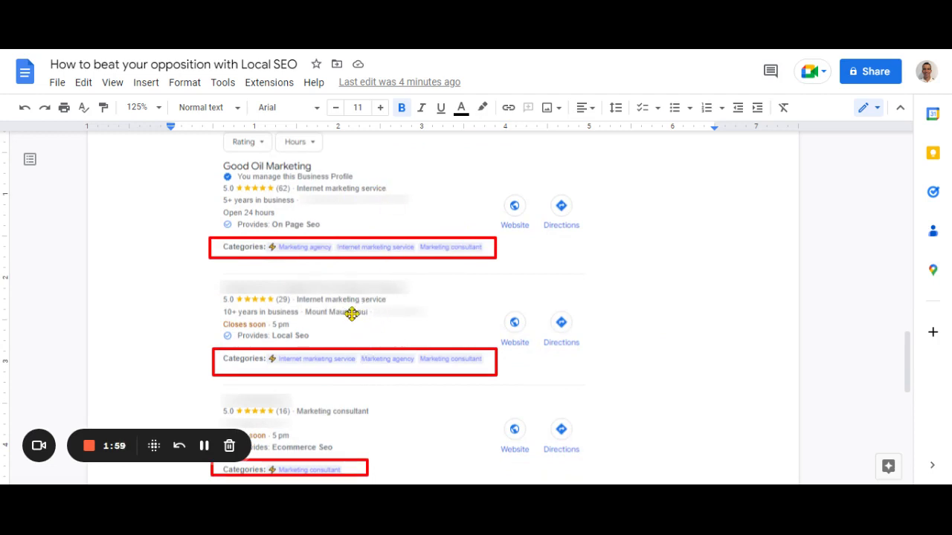
{"action": "scroll", "scroll_direction": "down", "scroll_amount": 3}
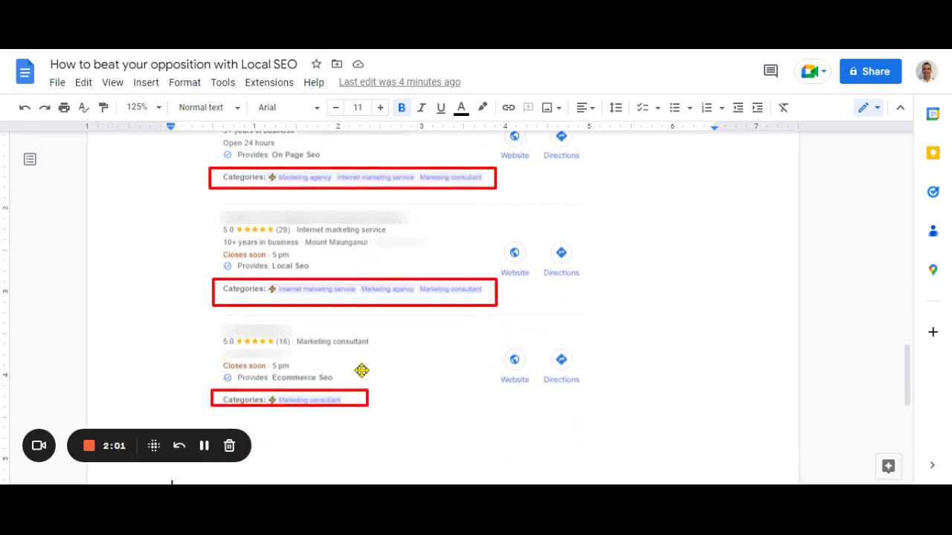
{"action": "scroll", "scroll_direction": "up", "scroll_amount": 3}
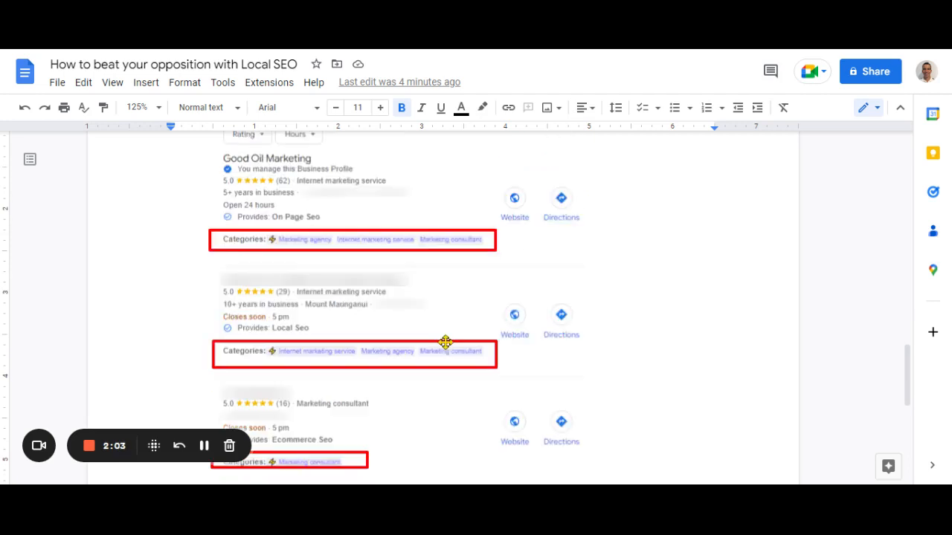
{"action": "scroll", "scroll_direction": "up", "scroll_amount": 3}
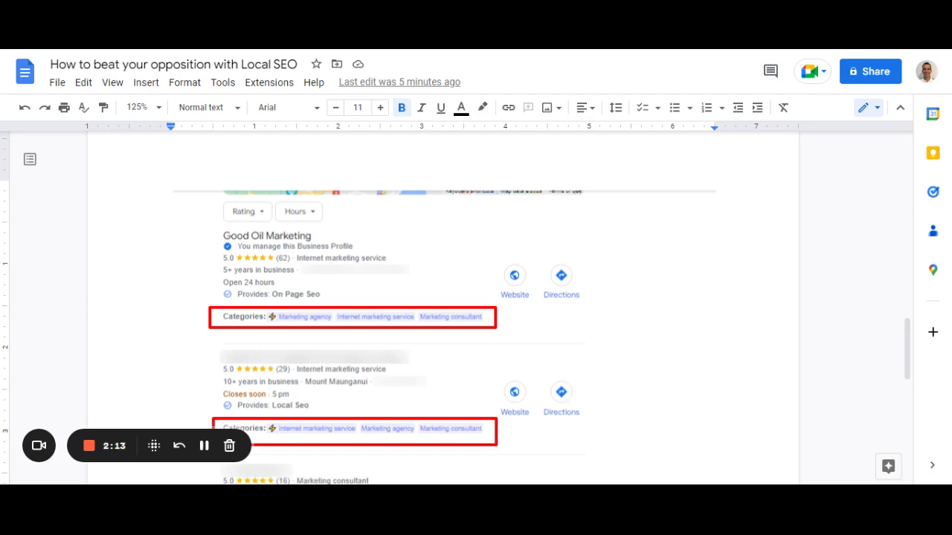
{"action": "mouse_move", "coordinate": [519, 288]}
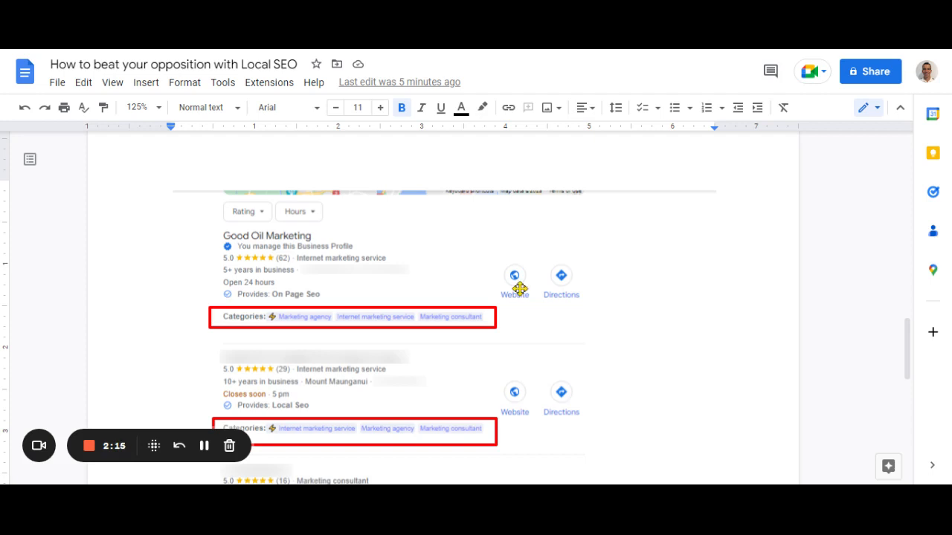
{"action": "mouse_move", "coordinate": [277, 316]}
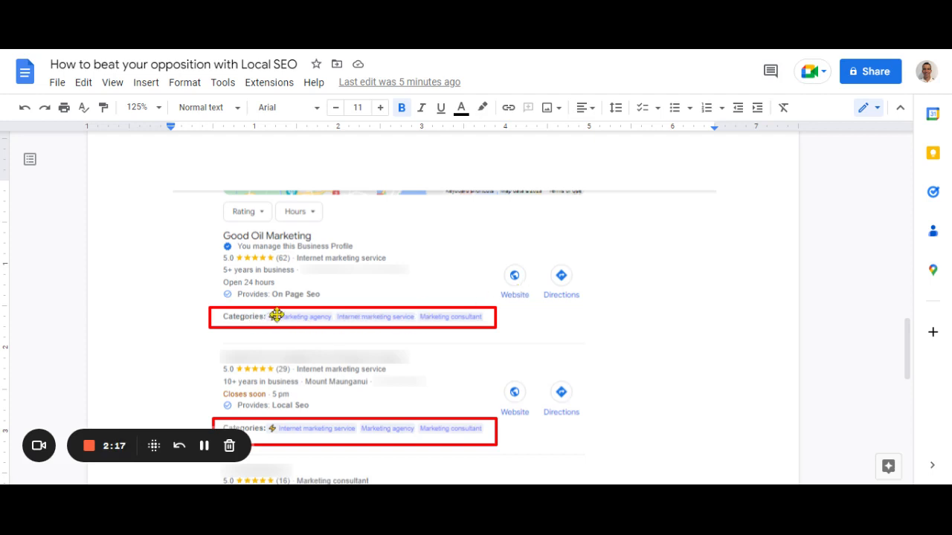
{"action": "scroll", "scroll_direction": "down", "scroll_amount": 3}
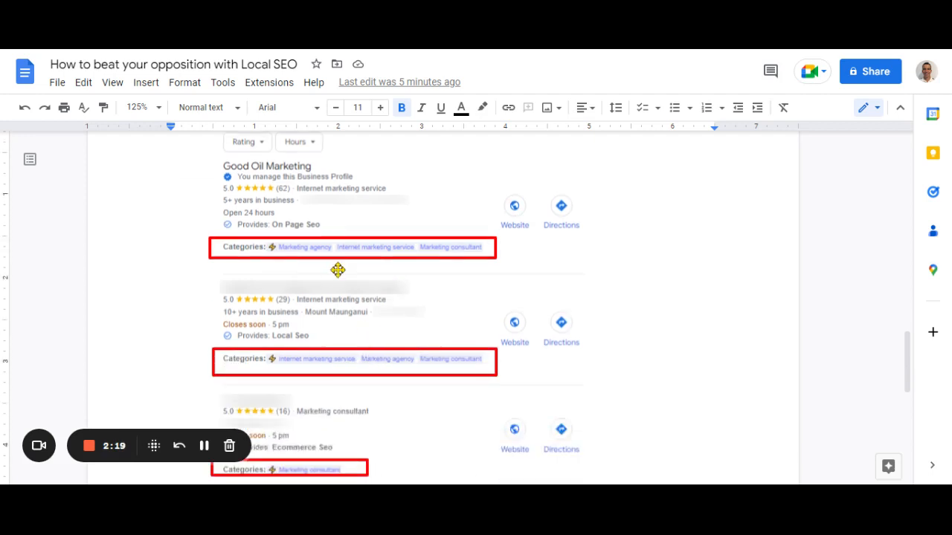
{"action": "mouse_move", "coordinate": [441, 299]}
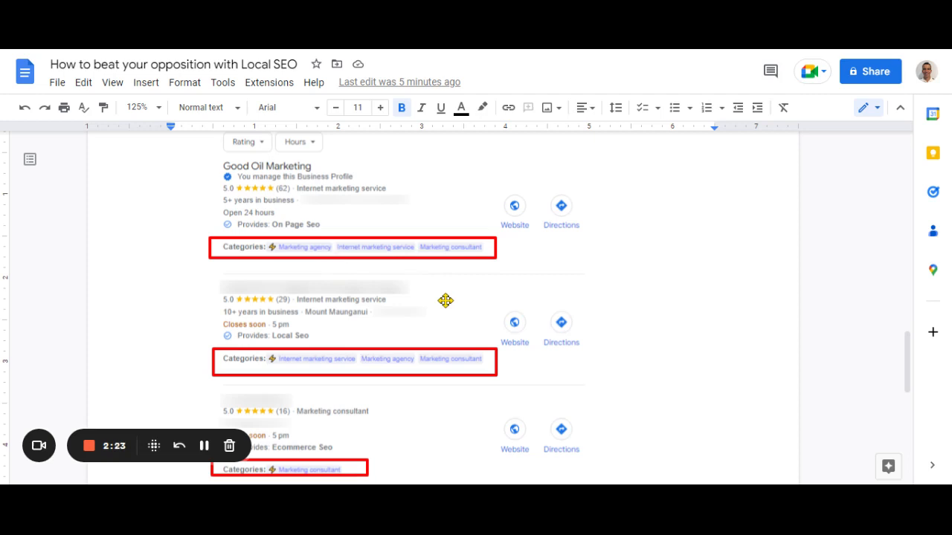
{"action": "mouse_move", "coordinate": [423, 298]}
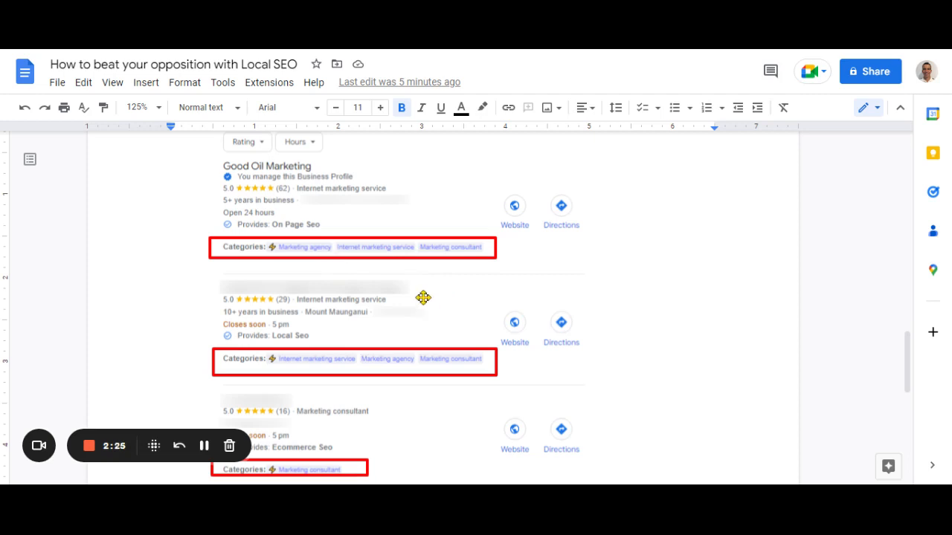
{"action": "mouse_move", "coordinate": [393, 269]}
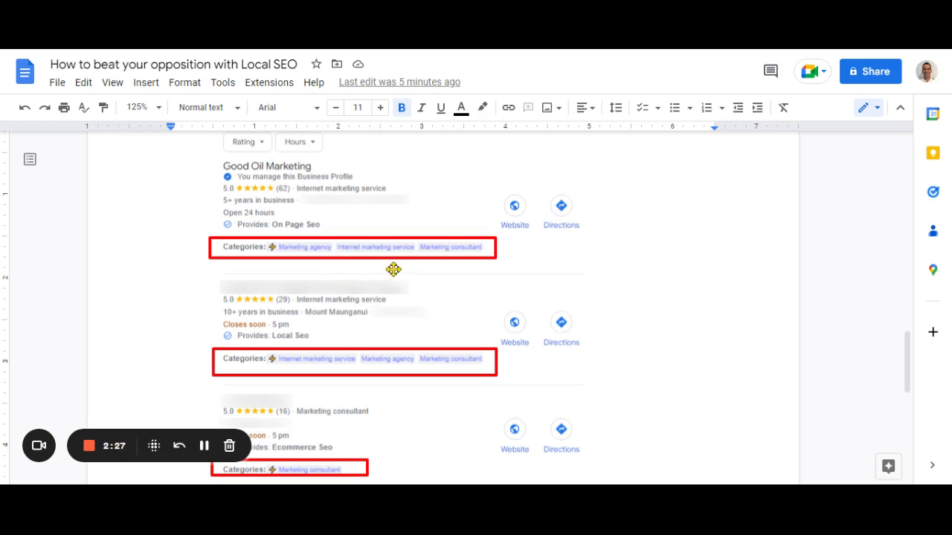
{"action": "mouse_move", "coordinate": [339, 265]}
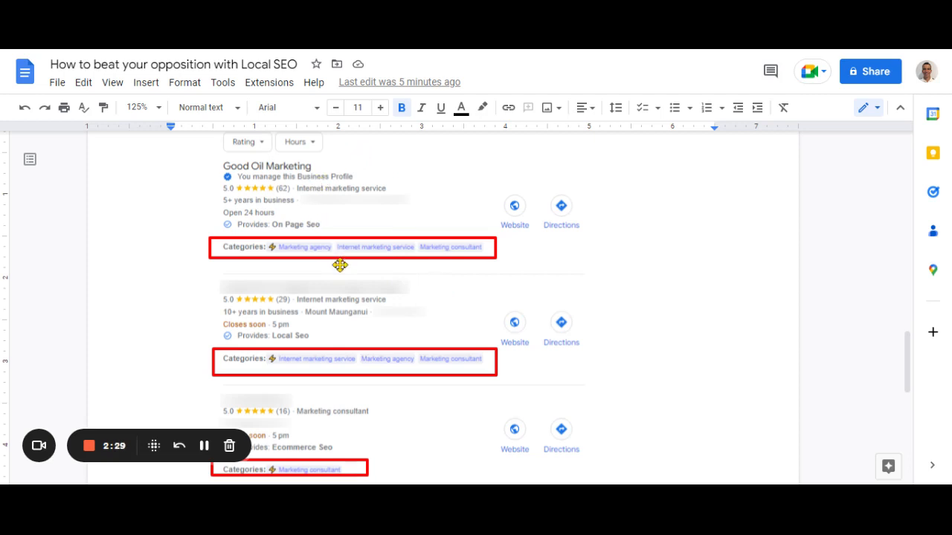
{"action": "mouse_move", "coordinate": [417, 246]}
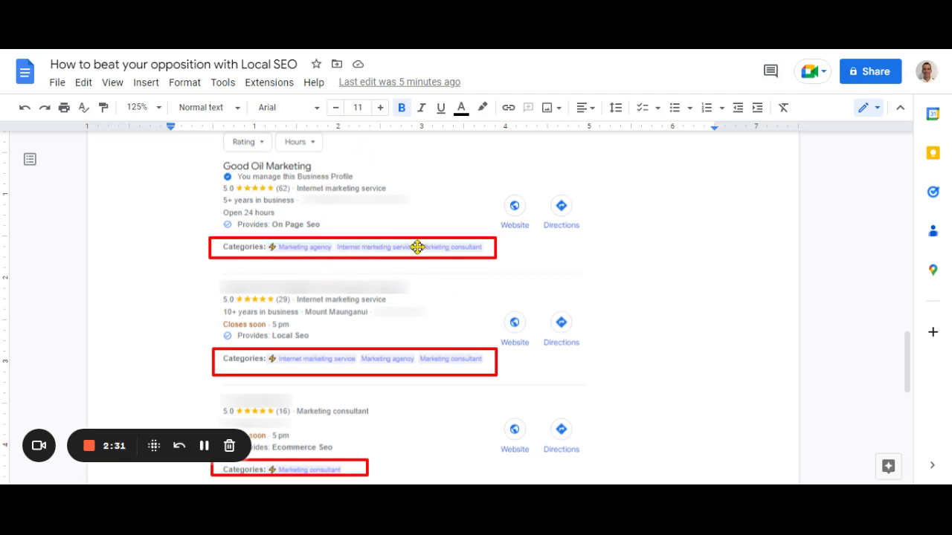
{"action": "mouse_move", "coordinate": [493, 278]}
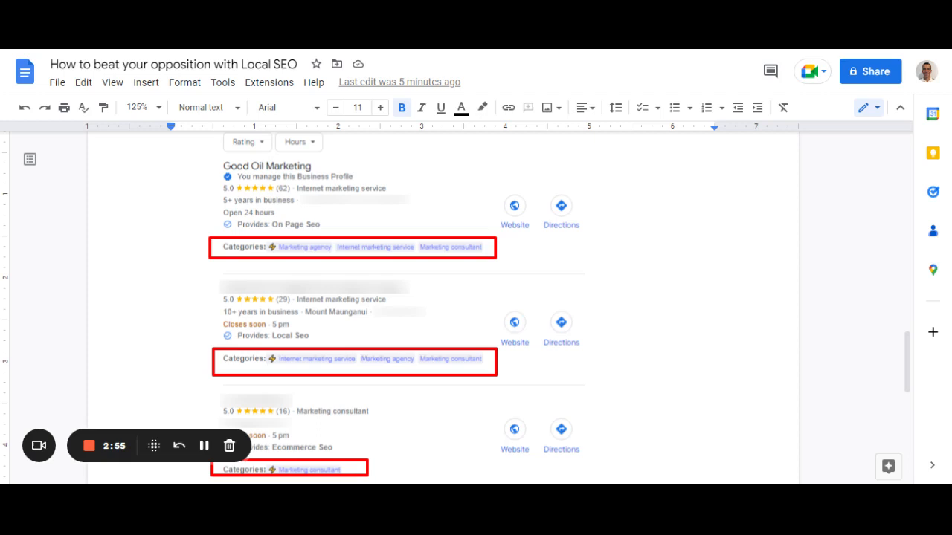
{"action": "mouse_move", "coordinate": [452, 275]}
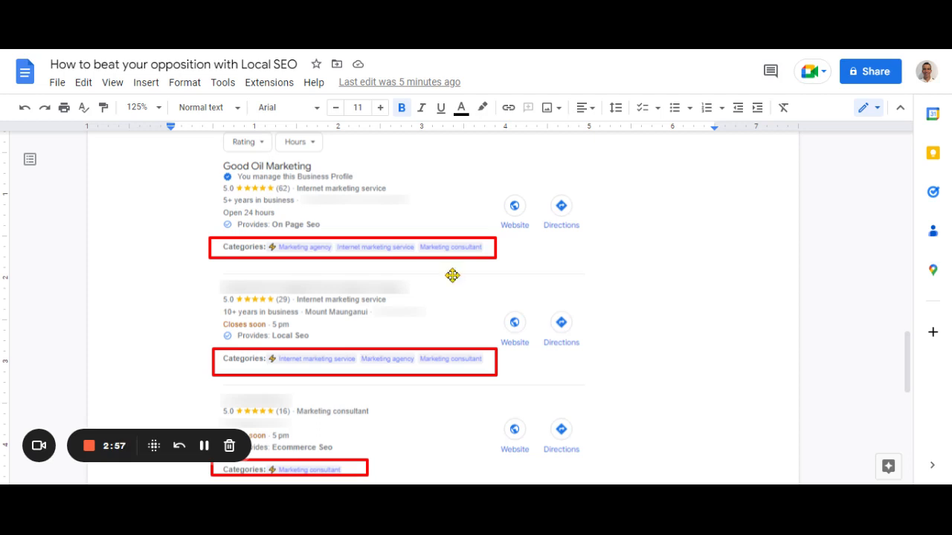
{"action": "mouse_move", "coordinate": [442, 257]}
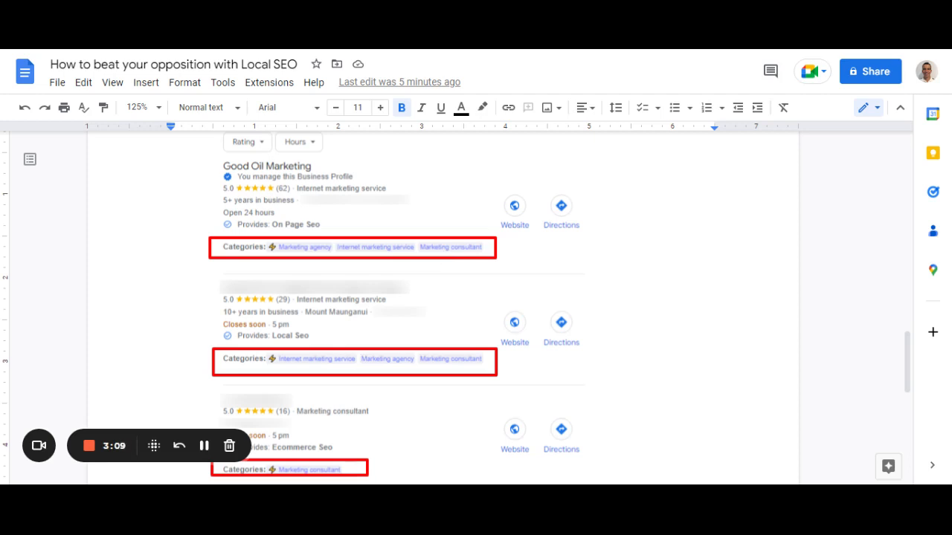
{"action": "mouse_move", "coordinate": [289, 283]}
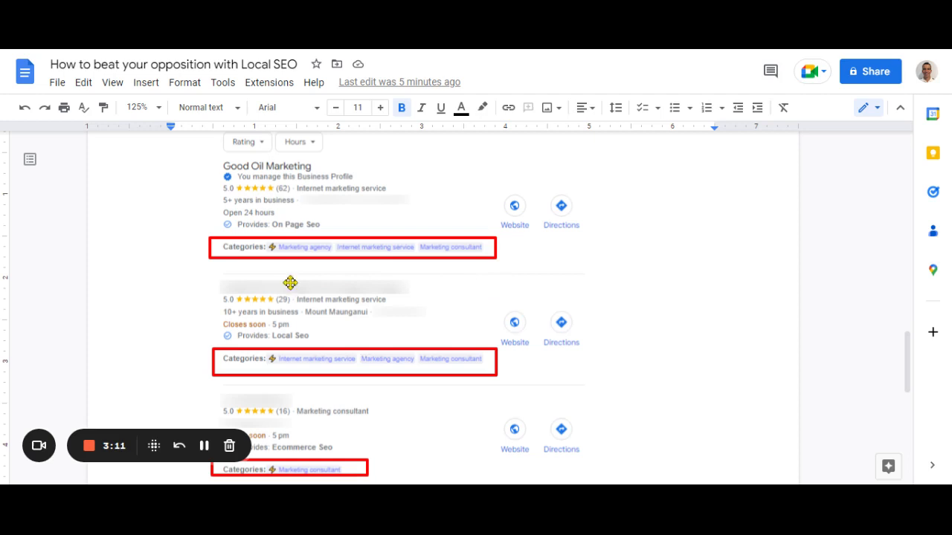
{"action": "mouse_move", "coordinate": [418, 210]}
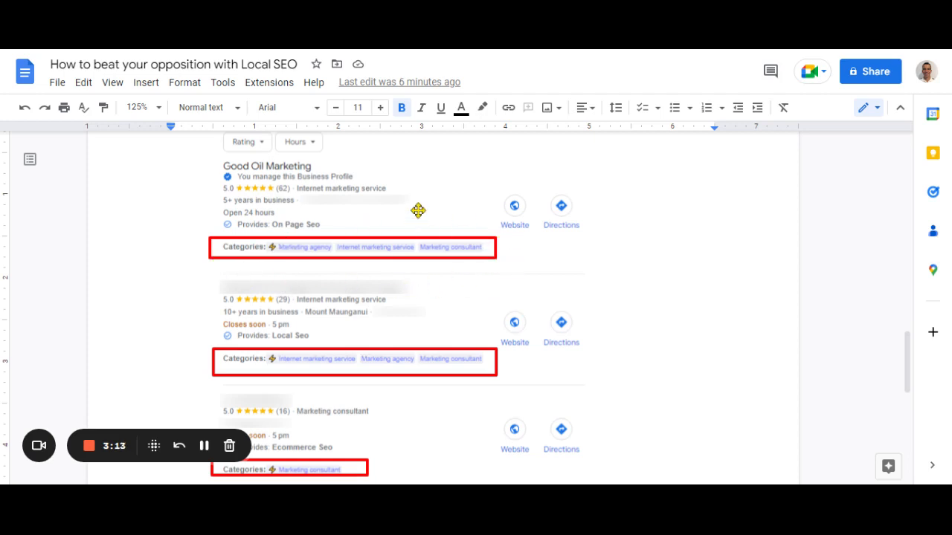
{"action": "mouse_move", "coordinate": [502, 270]}
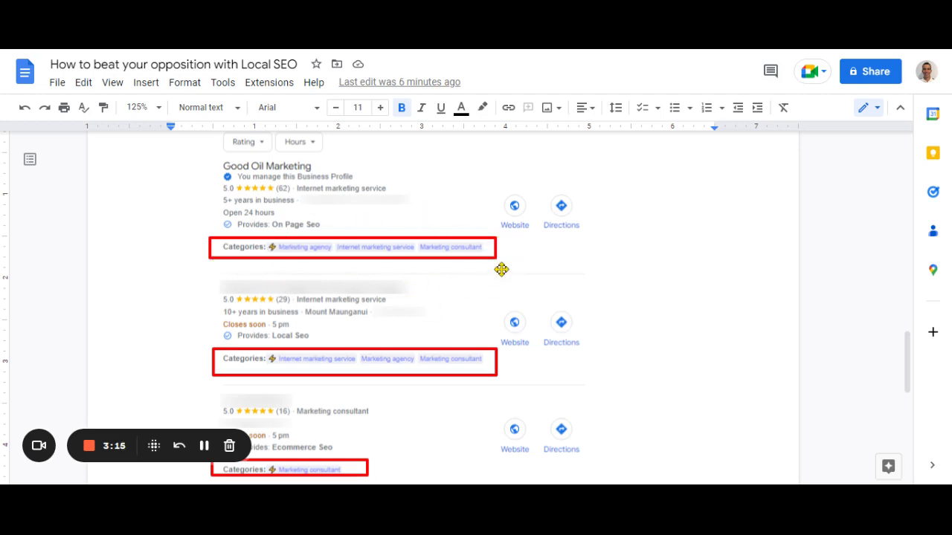
{"action": "mouse_move", "coordinate": [501, 269]}
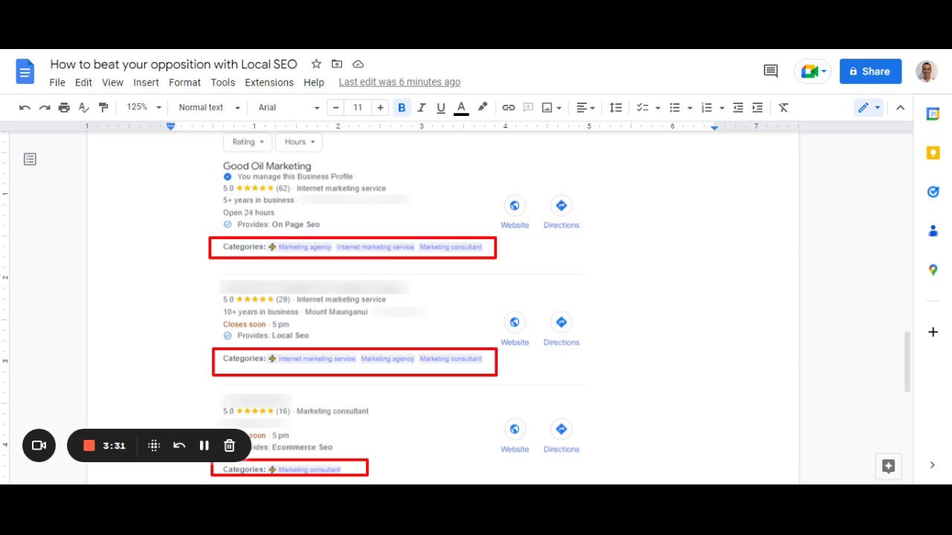
{"action": "mouse_move", "coordinate": [253, 247]}
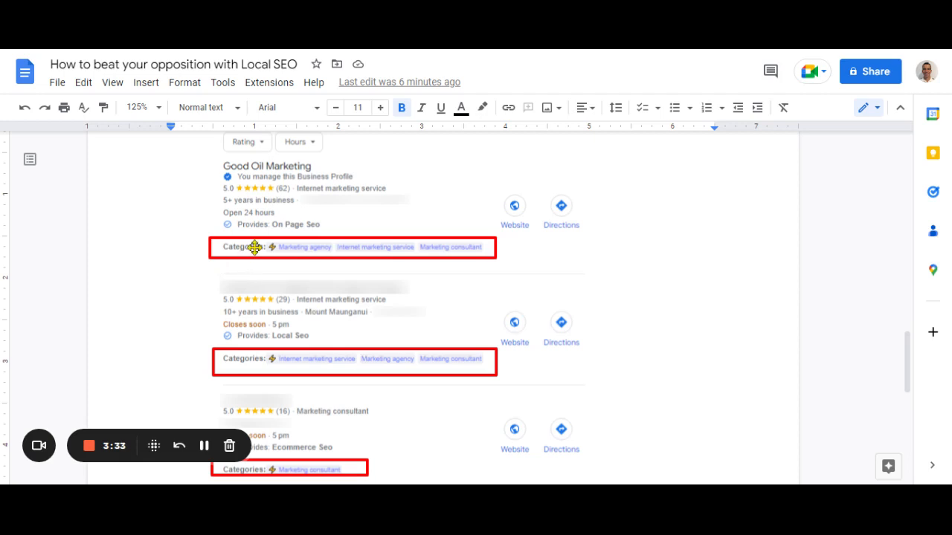
{"action": "mouse_move", "coordinate": [247, 256]}
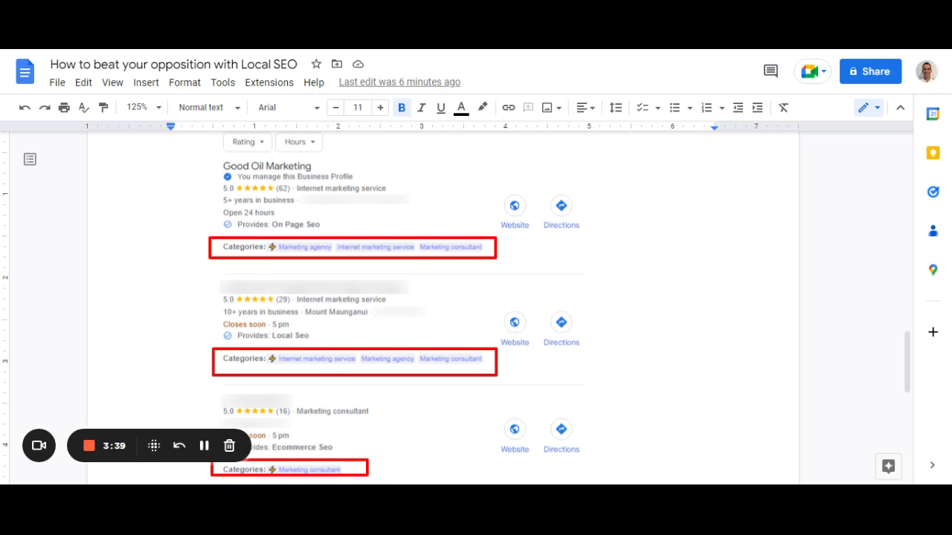
{"action": "mouse_move", "coordinate": [312, 344]}
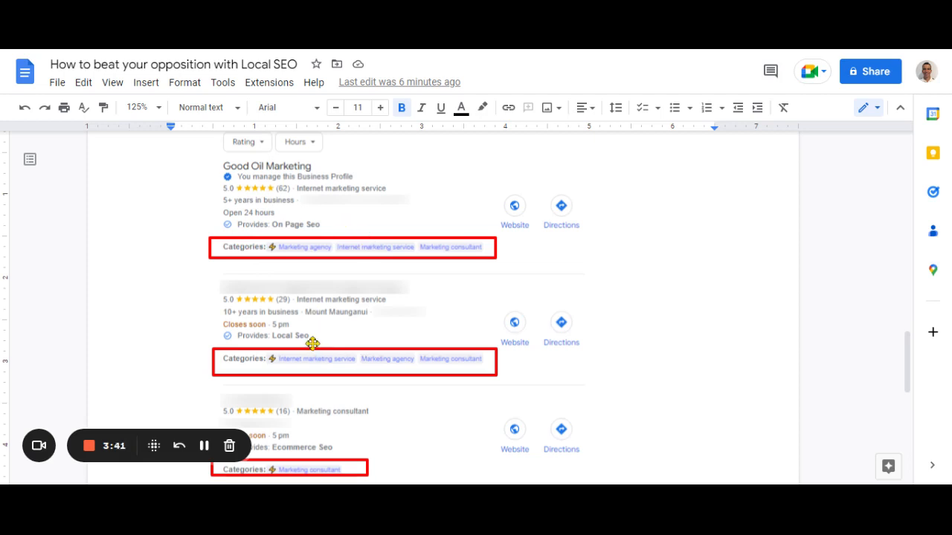
{"action": "mouse_move", "coordinate": [88, 383]}
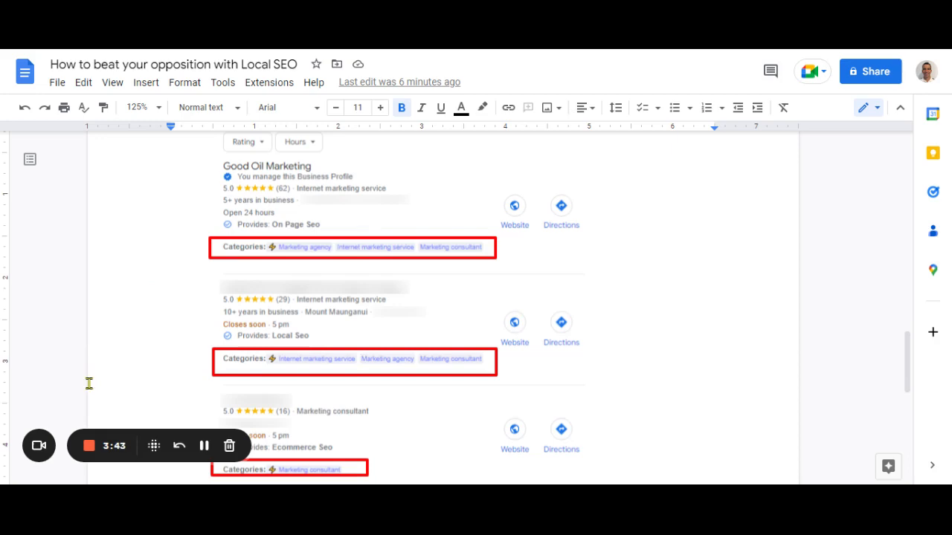